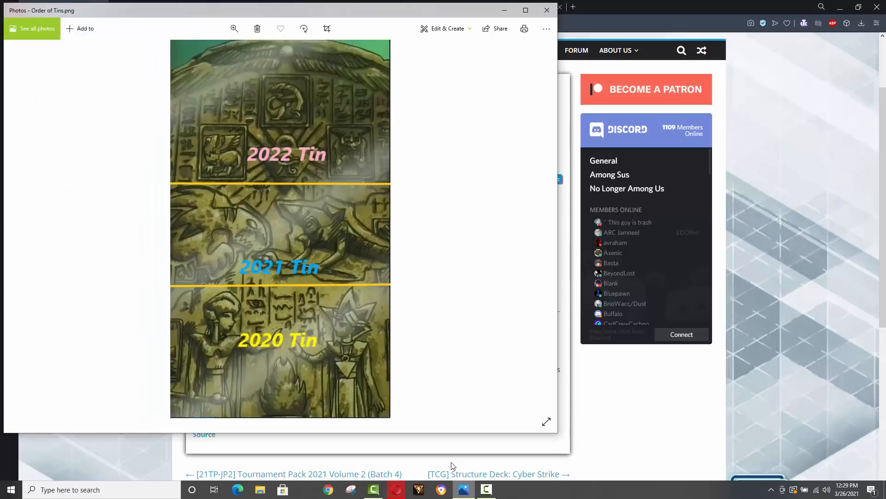
mouse_move(479, 325)
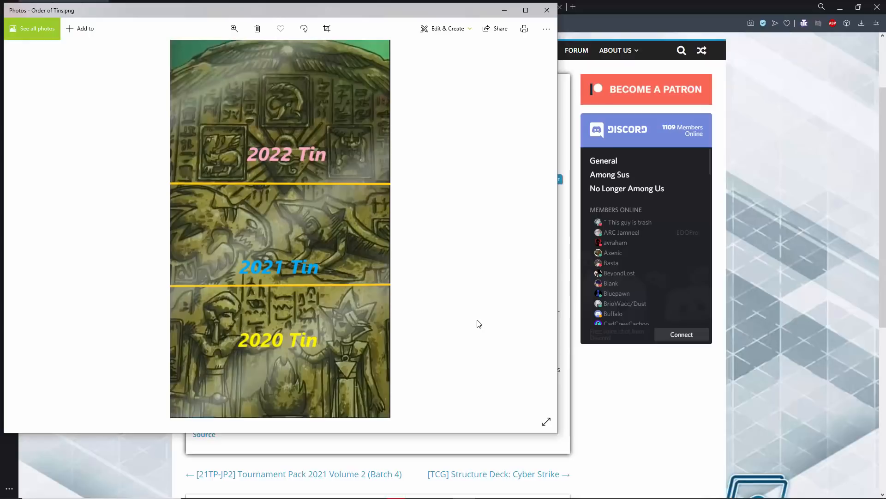
mouse_move(419, 196)
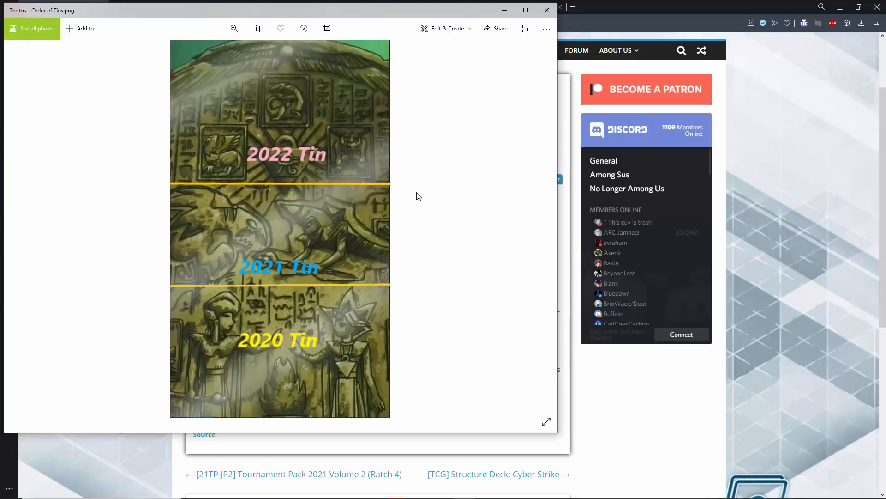
mouse_move(346, 114)
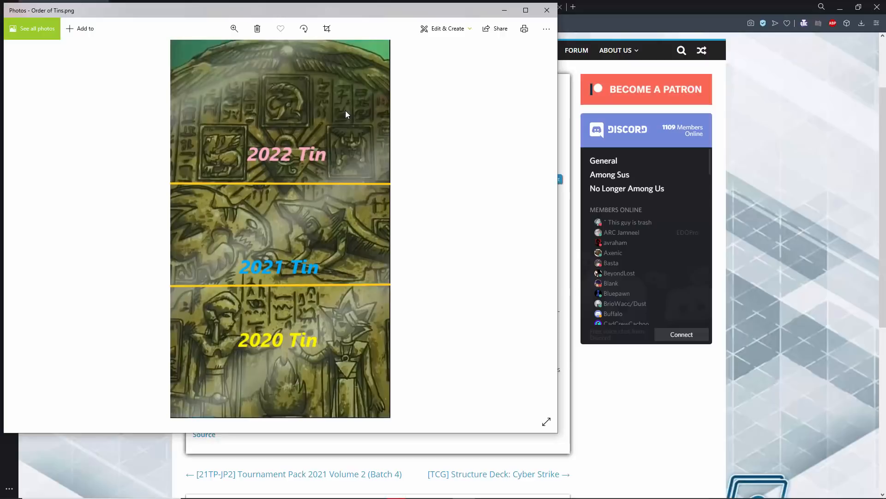
mouse_move(315, 346)
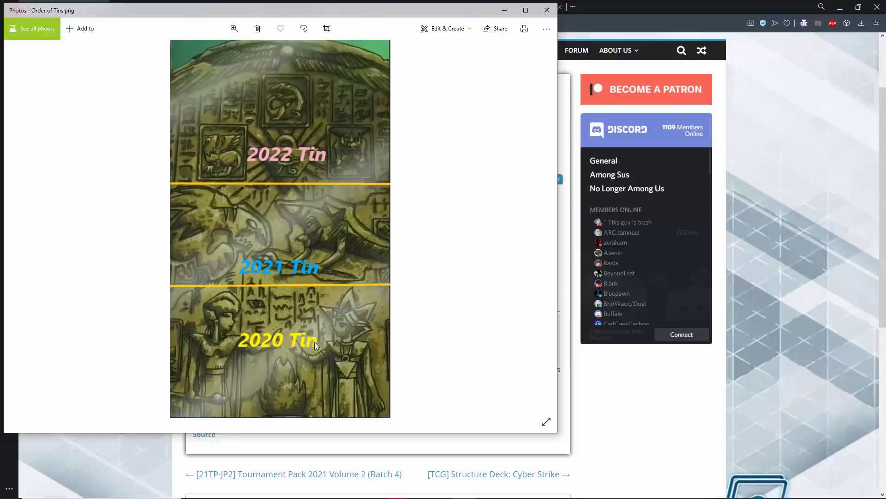
mouse_move(306, 346)
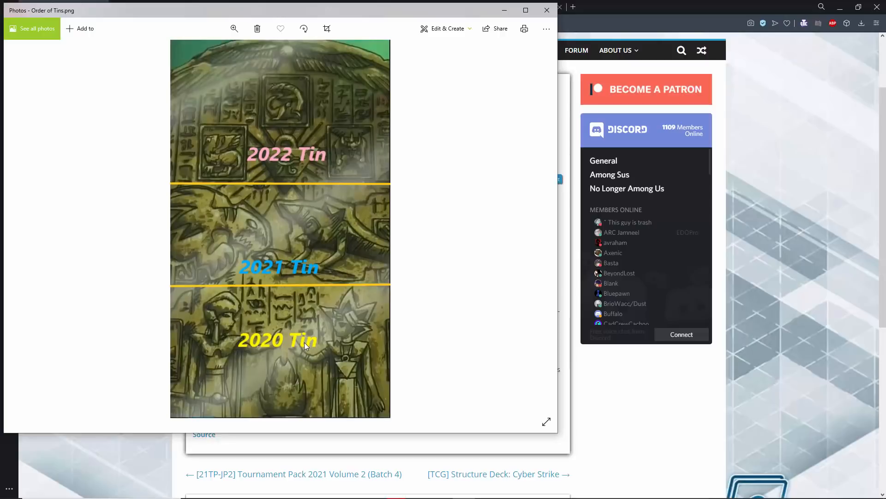
mouse_move(192, 344)
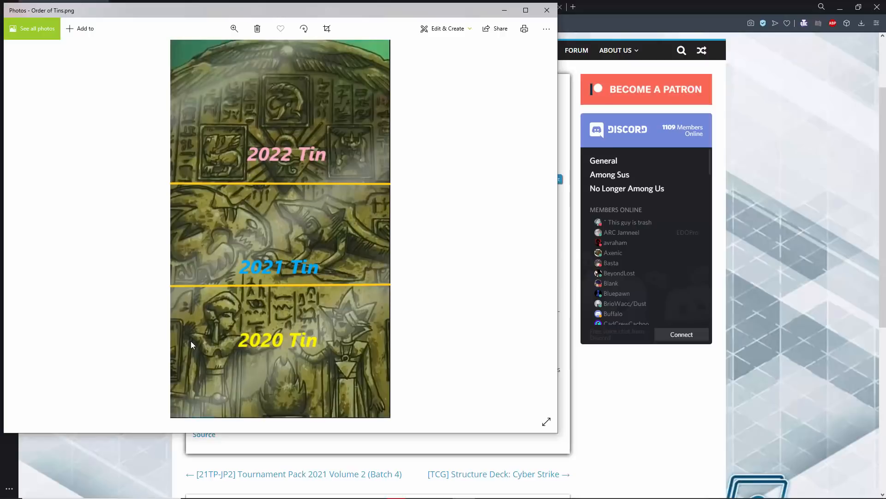
mouse_move(203, 352)
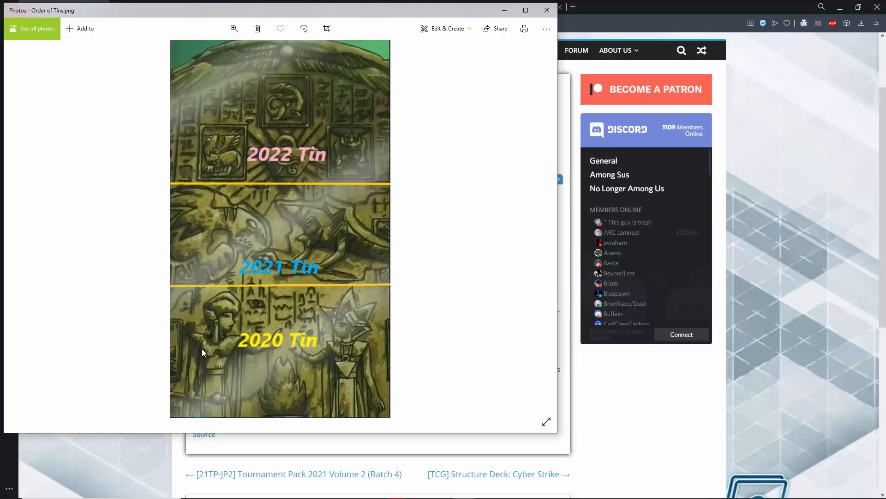
mouse_move(349, 355)
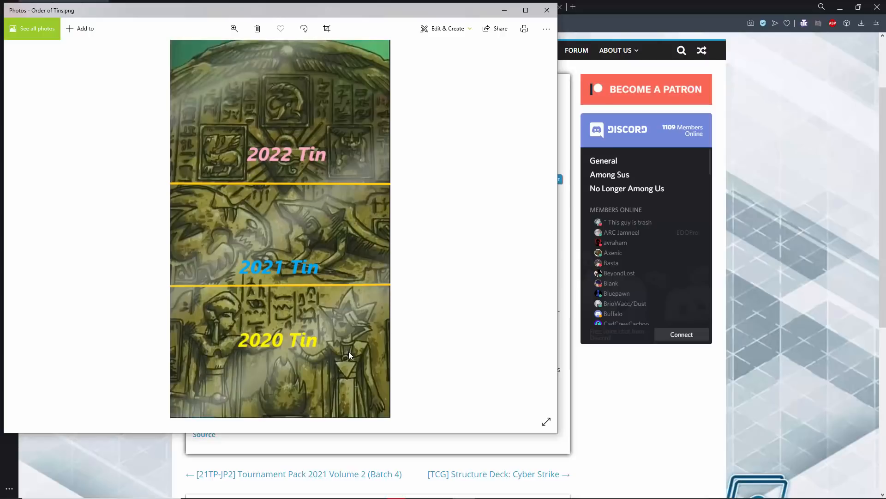
mouse_move(315, 244)
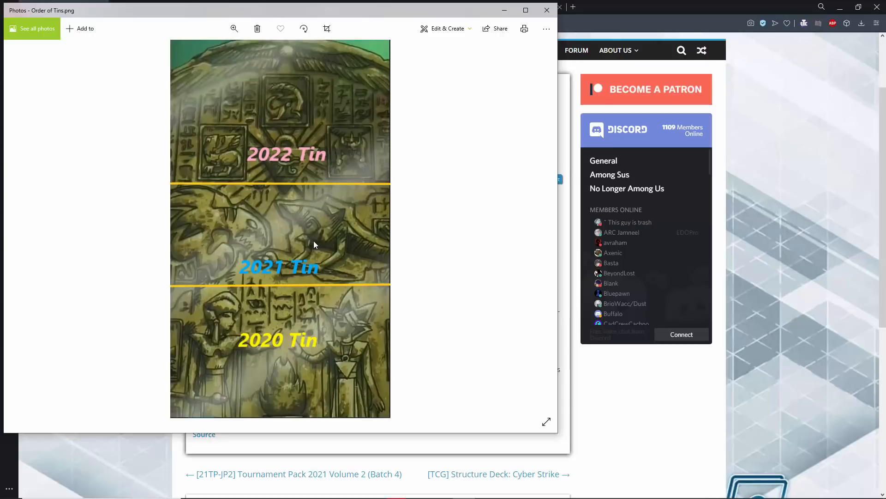
mouse_move(193, 249)
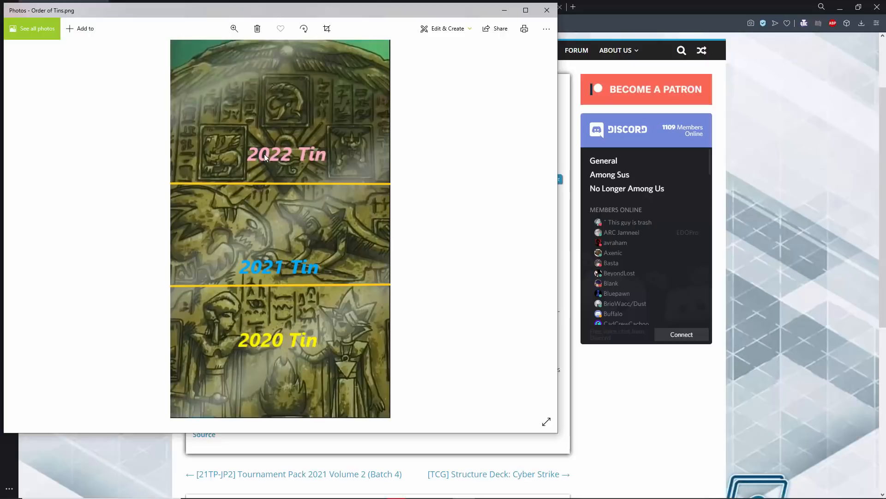
mouse_move(325, 158)
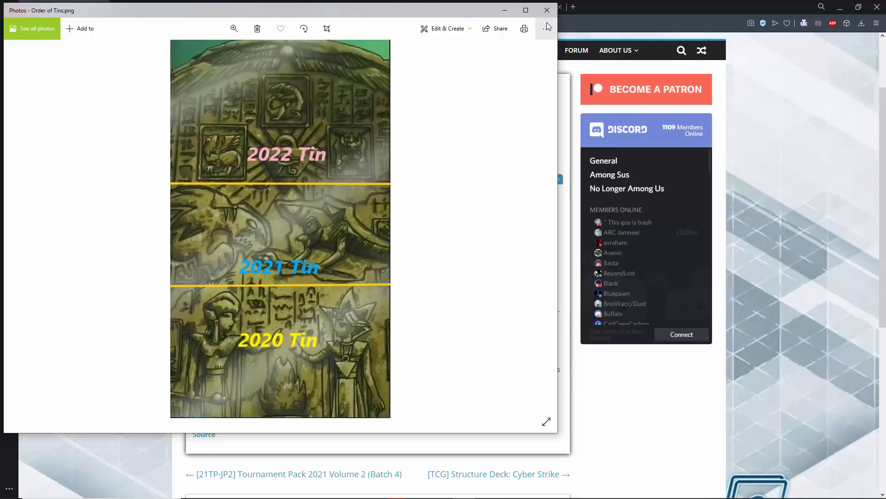
mouse_move(279, 355)
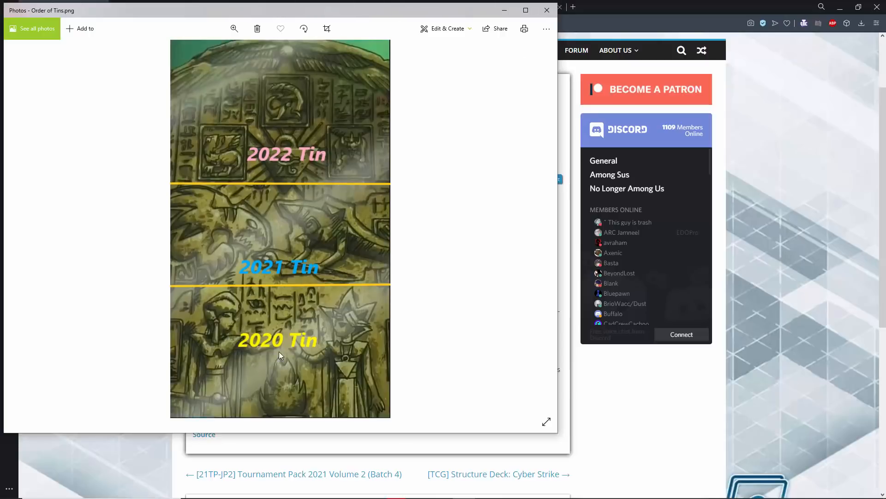
mouse_move(261, 252)
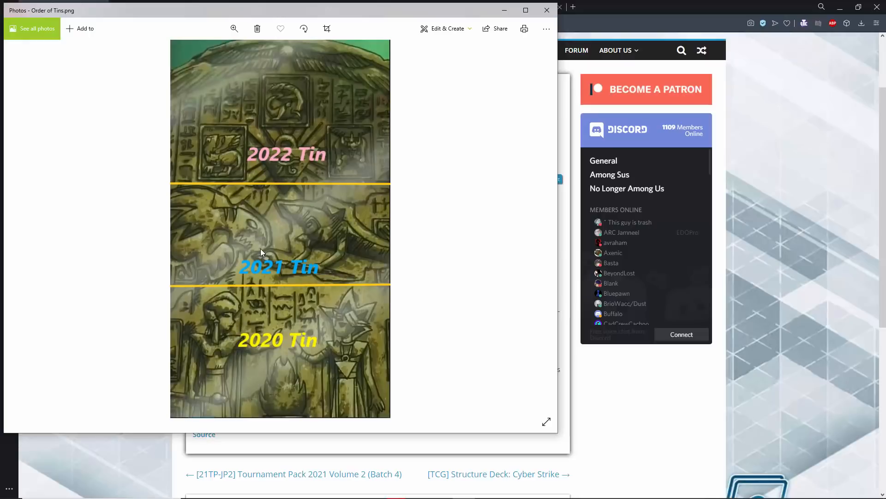
mouse_move(507, 86)
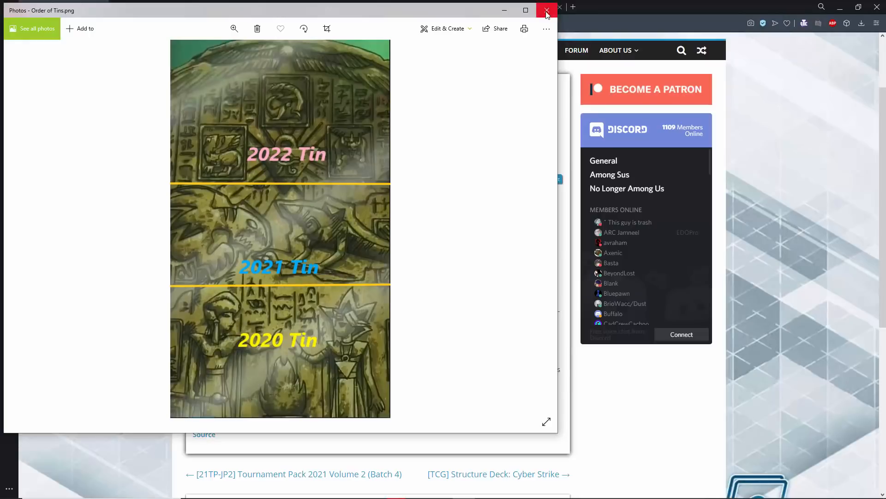
- Close the Order of Tins image and read down to the Diviner of the Herald feature list
click(545, 11)
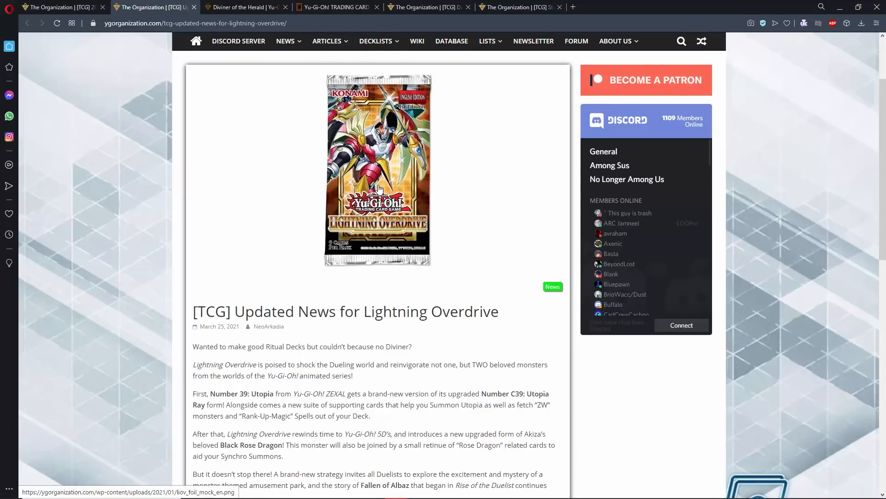
scroll(down, 3)
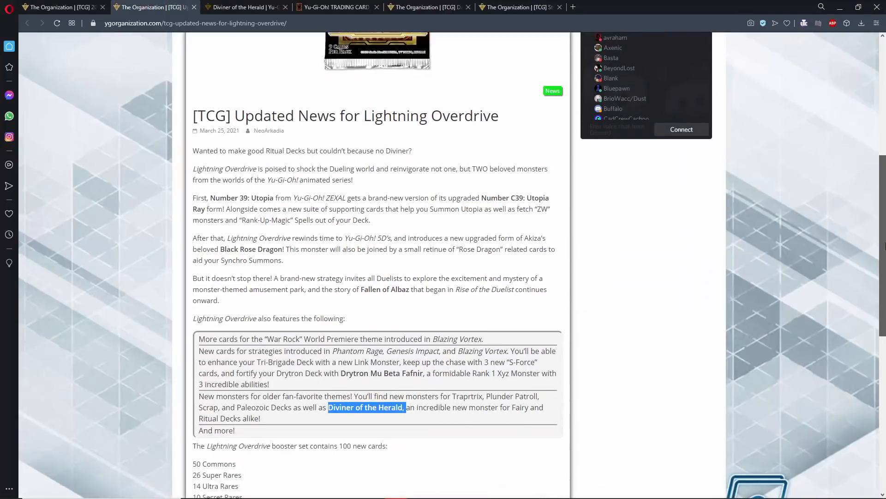
scroll(down, 3)
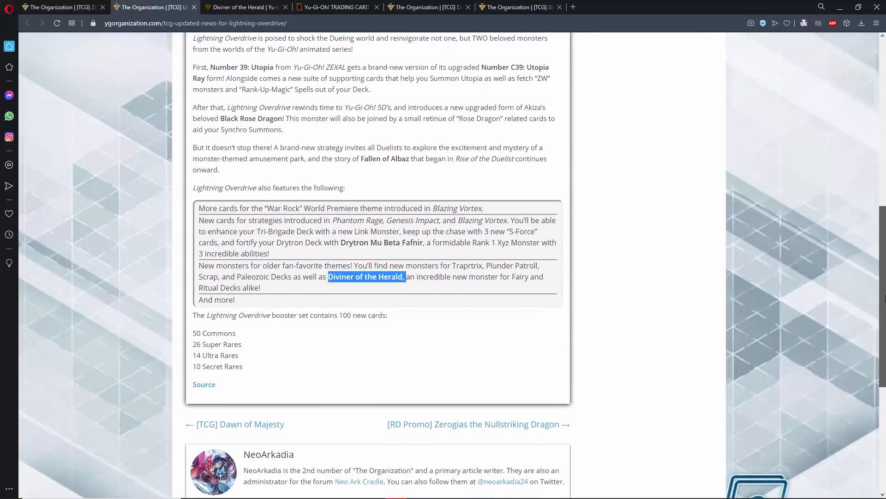
scroll(down, 3)
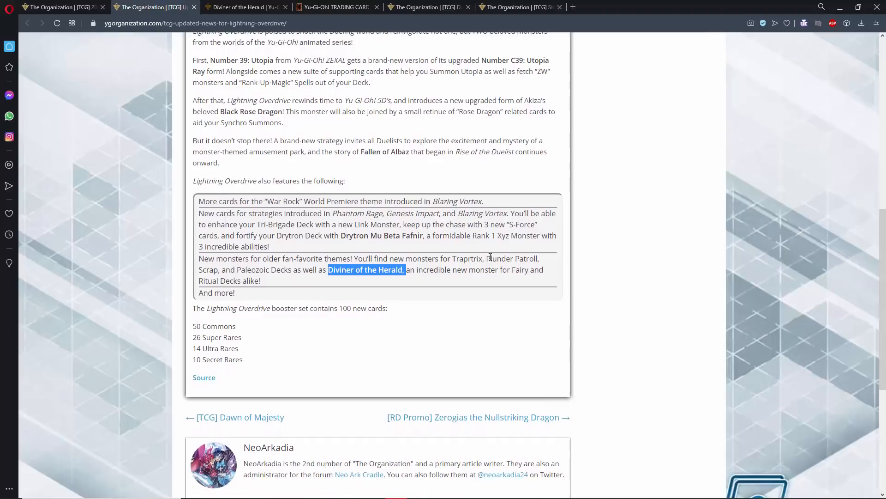
mouse_move(399, 256)
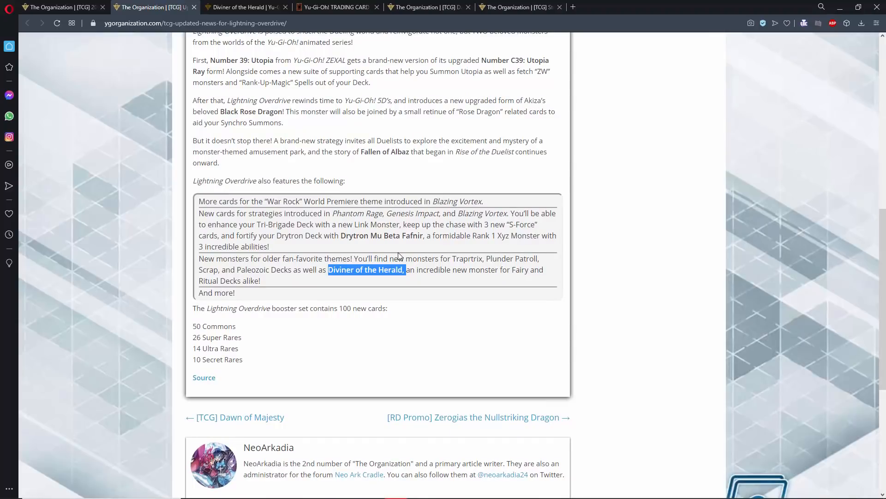
mouse_move(341, 265)
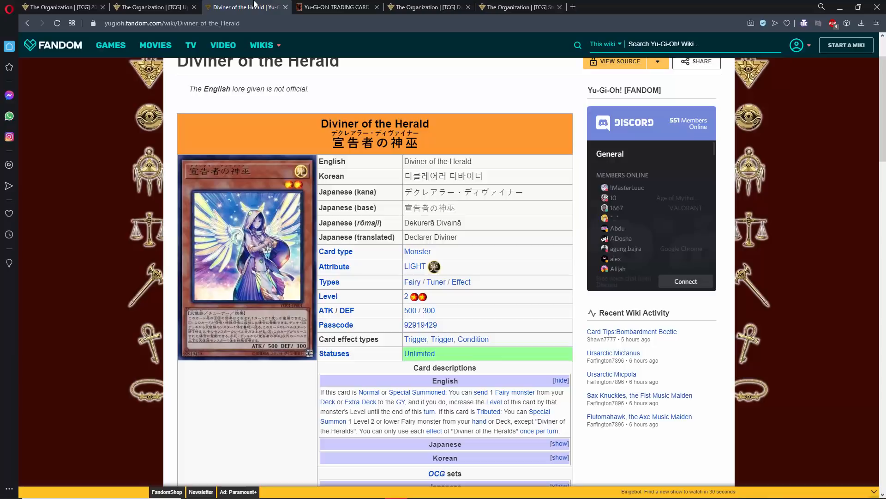
- Check Konami's Lightning Overdrive product page, then return to the YGOrganization news article
click(334, 6)
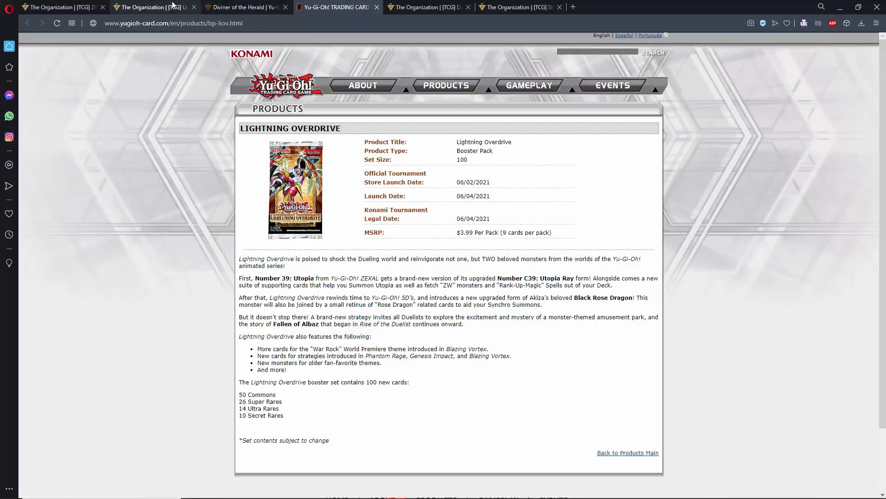
click(153, 6)
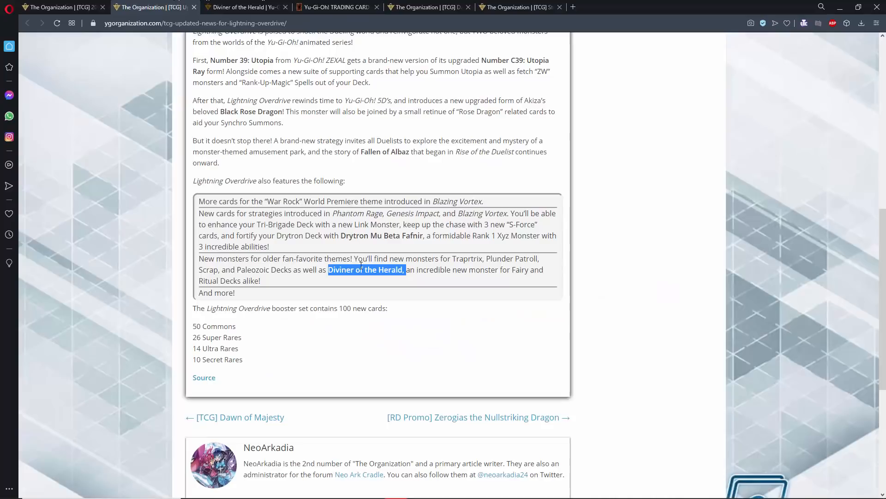
mouse_move(338, 238)
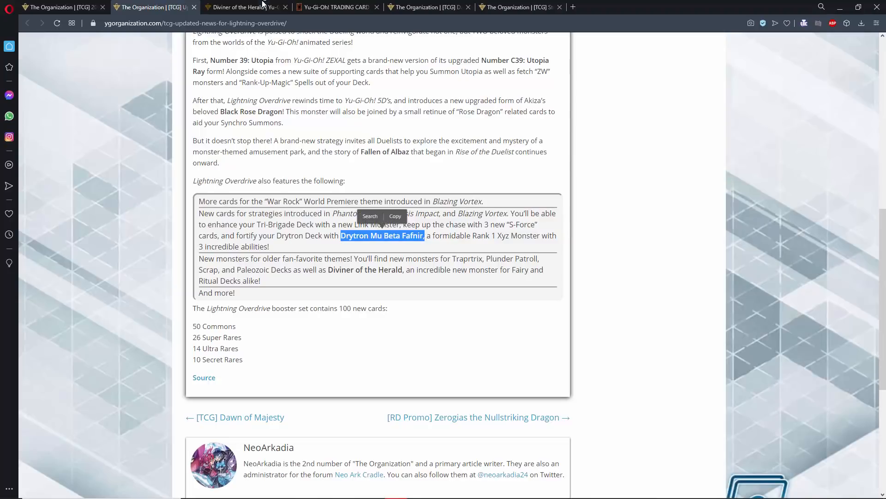
- Revisit Konami's Lightning Overdrive product page, then switch to the Dawn of Majesty article
click(335, 6)
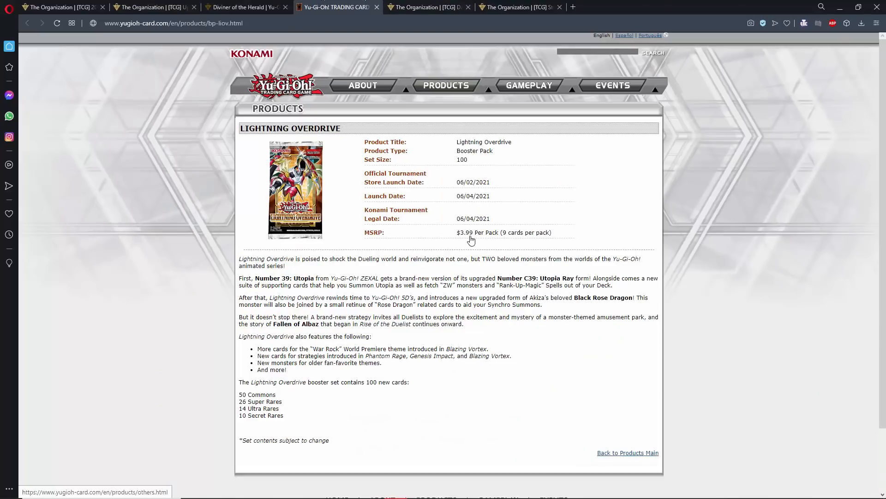
mouse_move(382, 327)
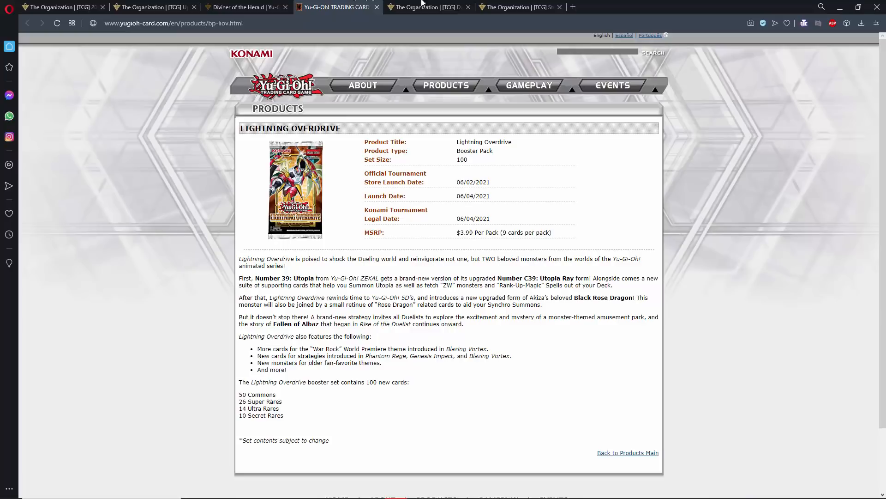
click(426, 6)
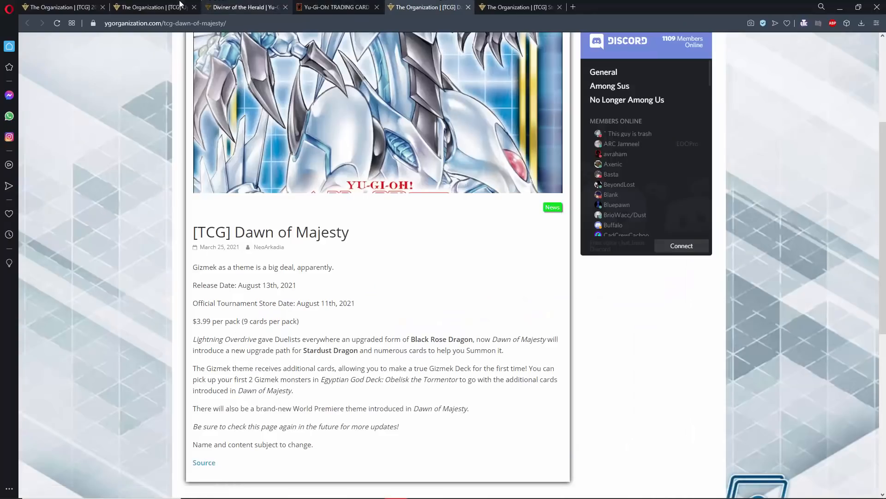
- Return to the Lightning Overdrive updated news article with Drytron Mu Beta Fafnir highlighted
click(153, 7)
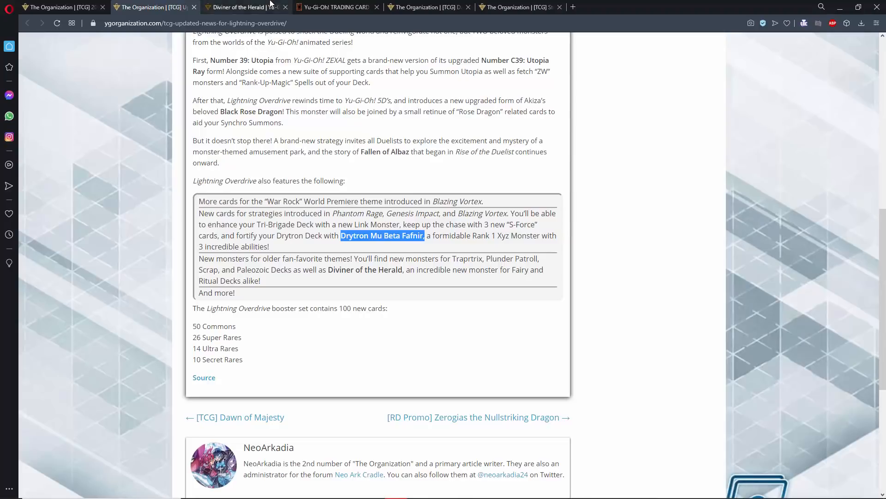
click(334, 7)
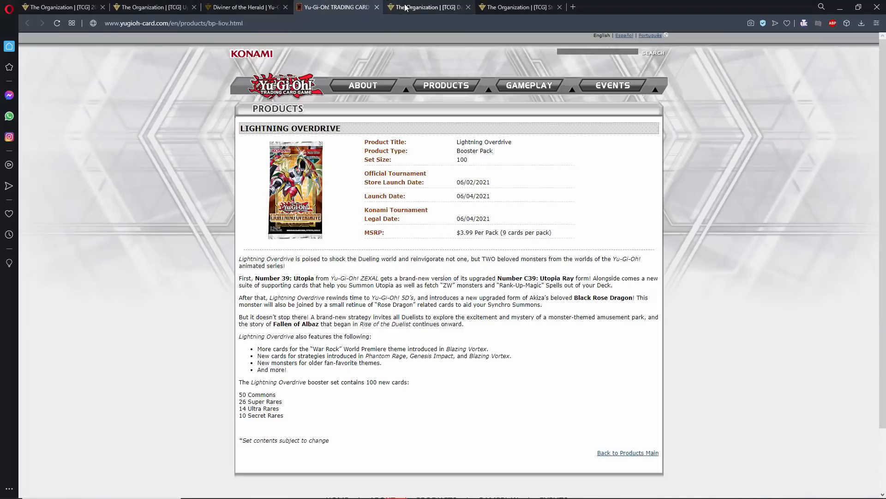
click(427, 7)
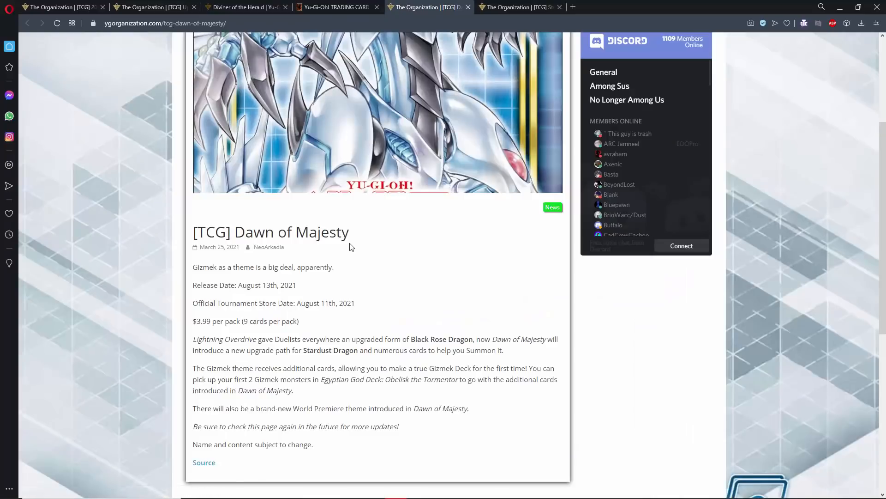
mouse_move(240, 286)
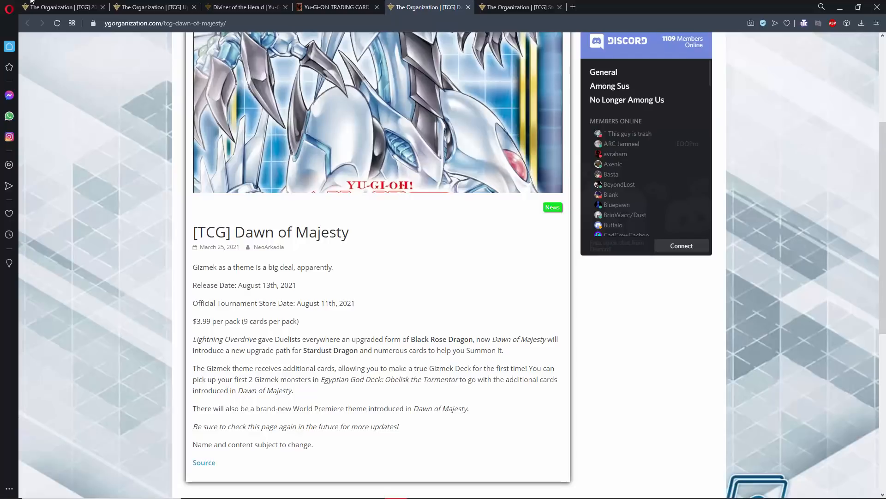
click(152, 7)
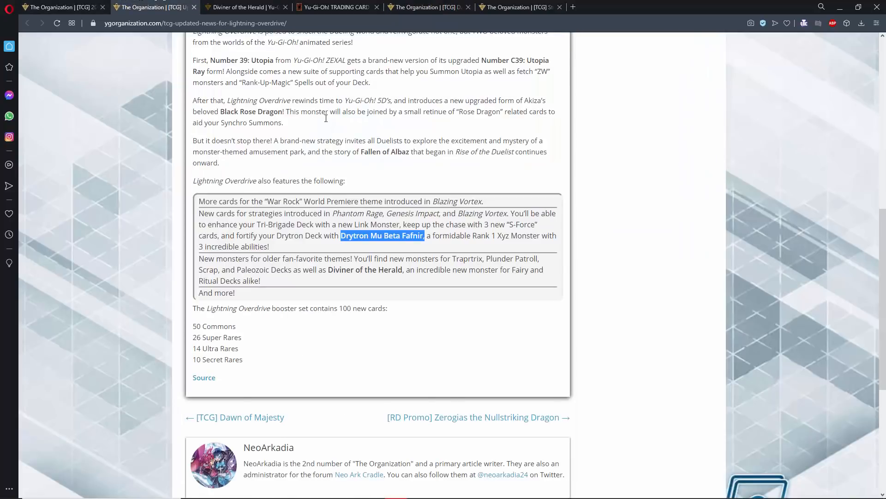
scroll(up, 3)
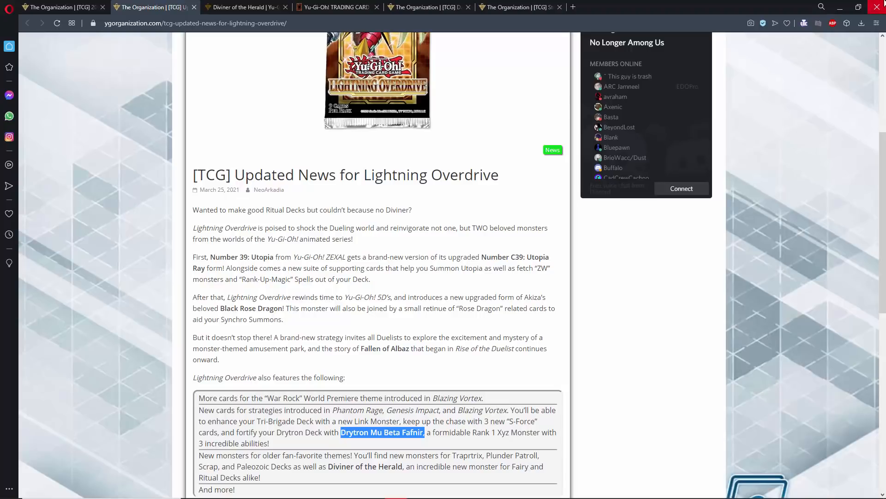
- Read through the Structure Deck: Cyber Strike article, then switch to the 2021 Tin of Ancient Battles article
click(518, 6)
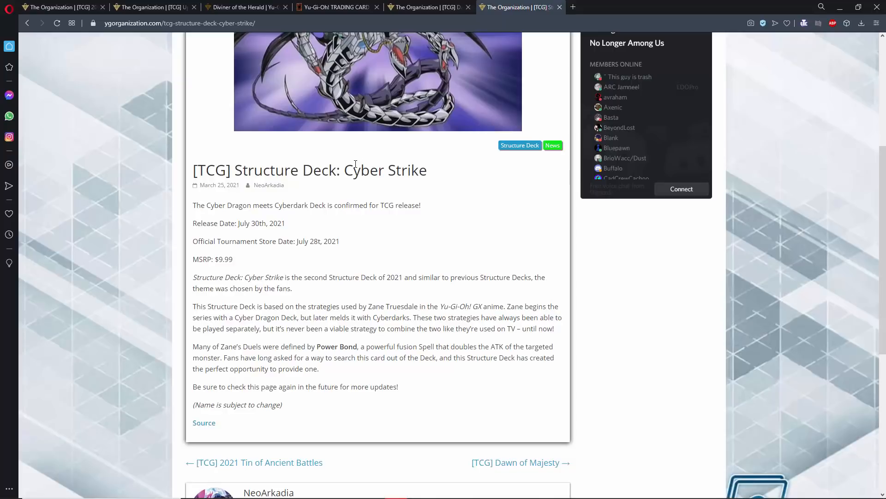
mouse_move(873, 187)
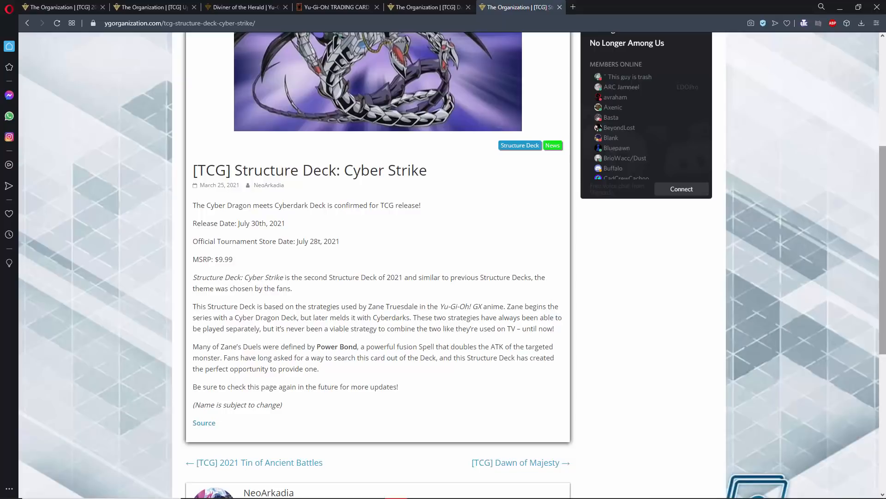
scroll(down, 3)
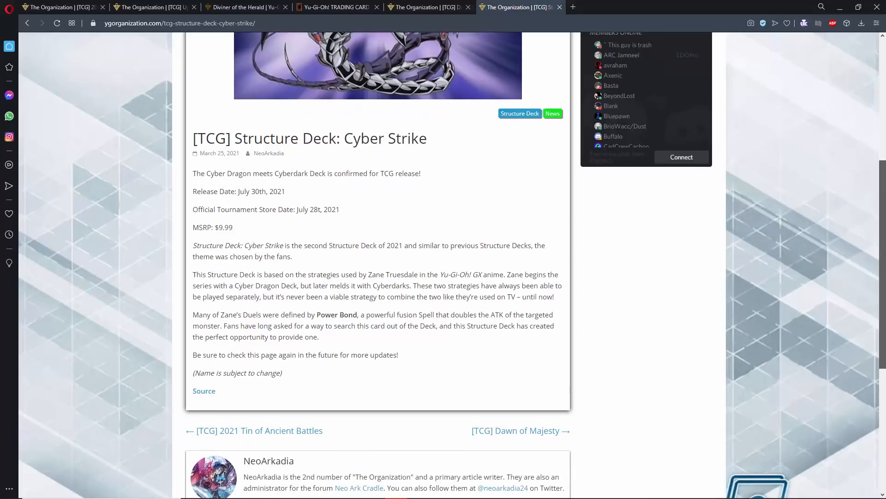
scroll(down, 3)
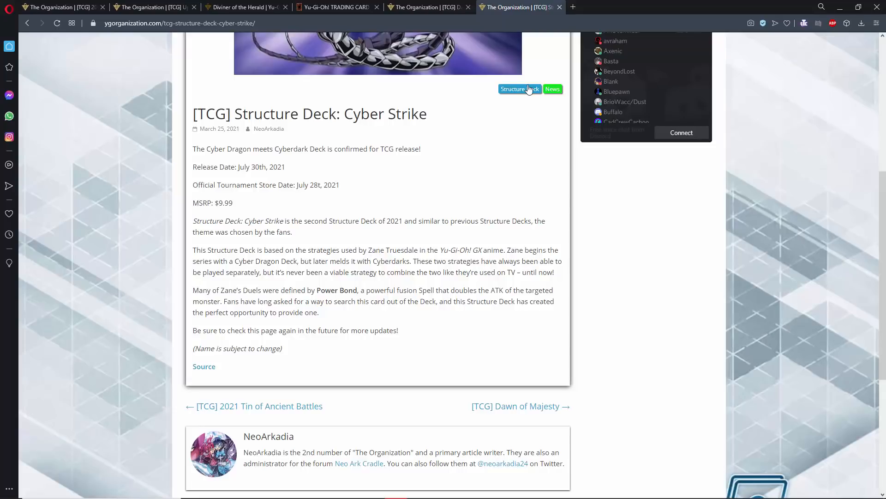
click(260, 406)
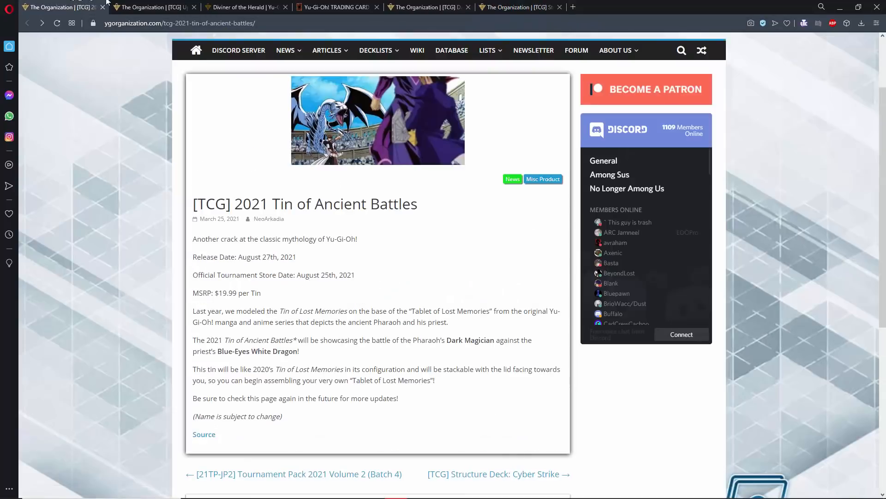